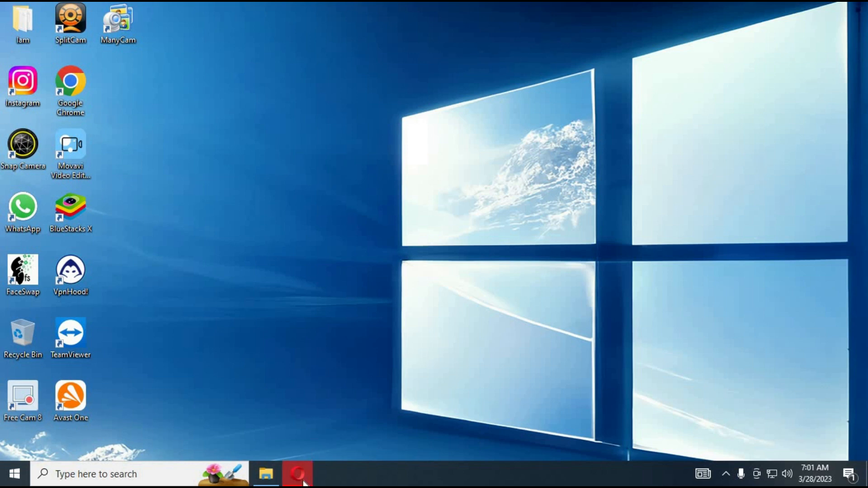
- Start downloading wav2lipgui.zip from the Wav2Lip v0.1.1 release page in Opera, then minimize the browser
click(299, 473)
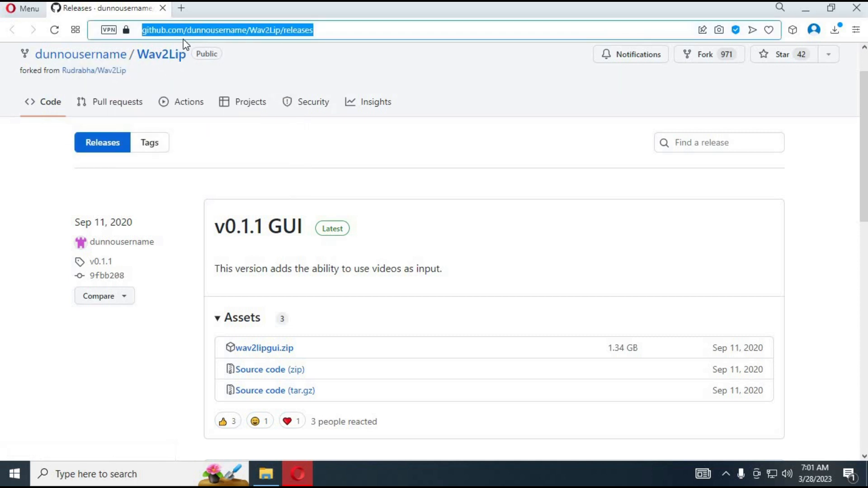
scroll(down, 3)
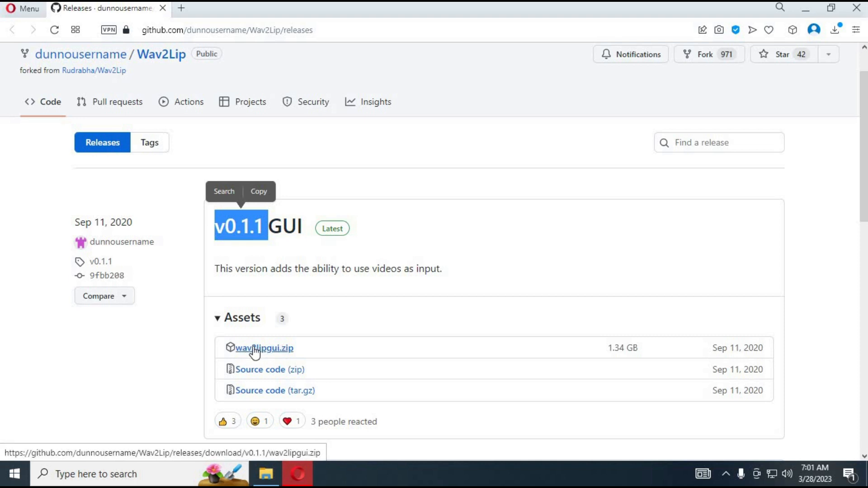
click(261, 348)
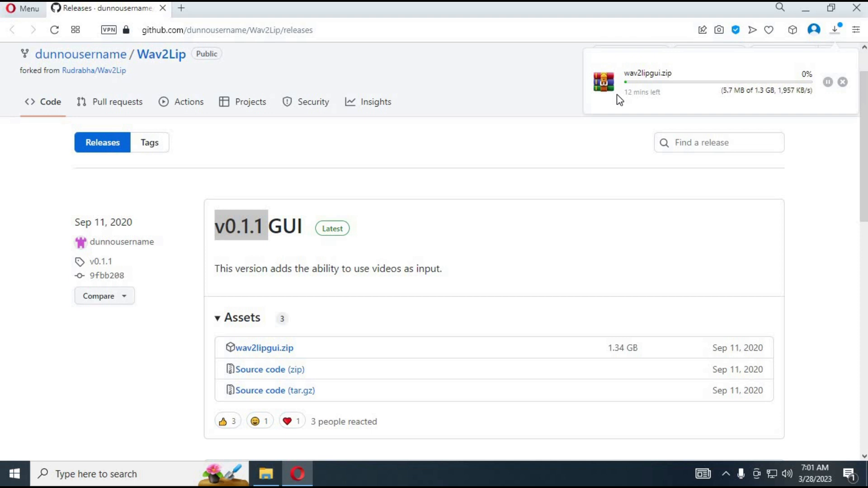
mouse_move(609, 98)
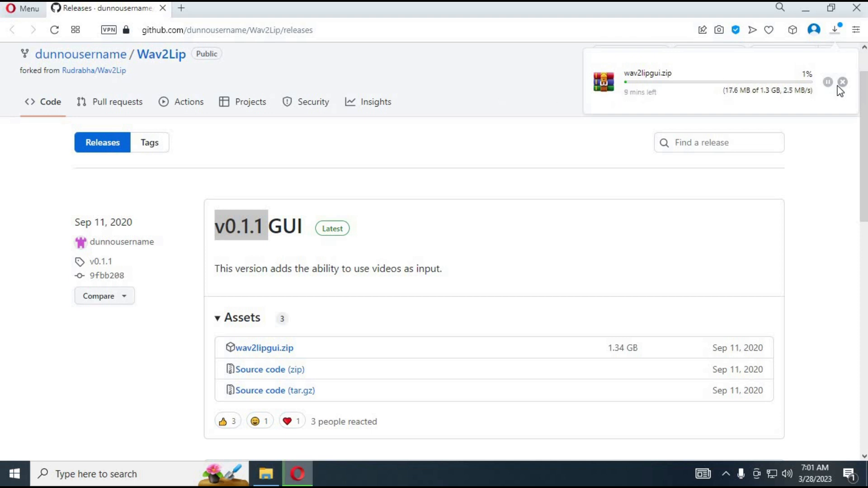
click(844, 82)
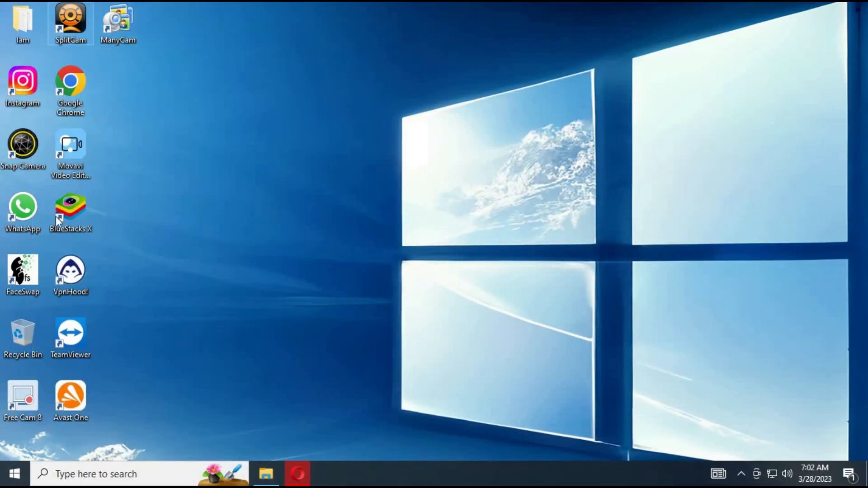
- Run start.bat from the extracted wav2lipgui folder in Downloads
click(266, 474)
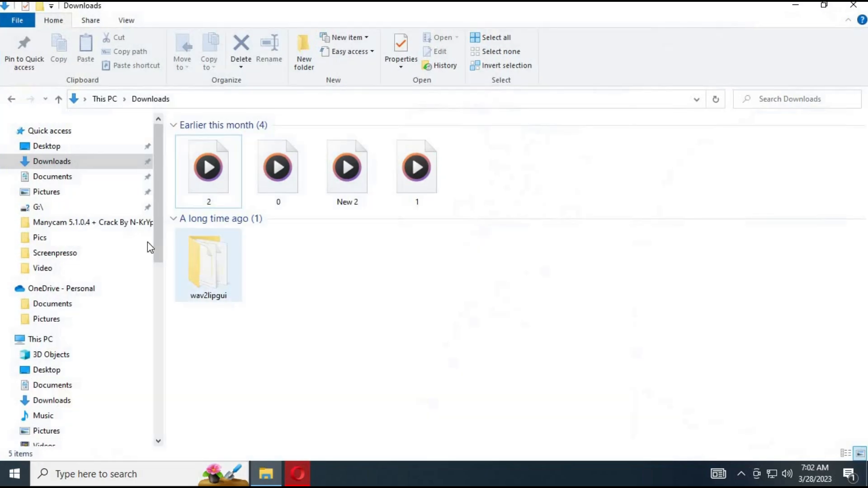
double_click(208, 260)
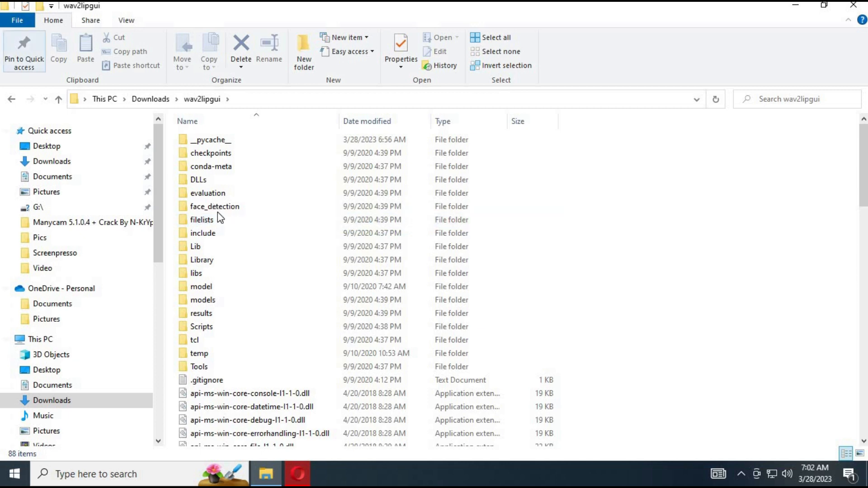
scroll(down, 3)
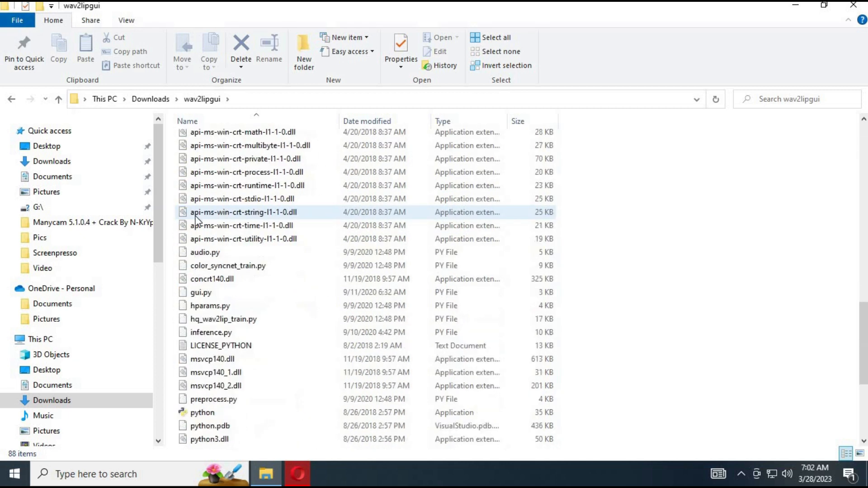
scroll(down, 3)
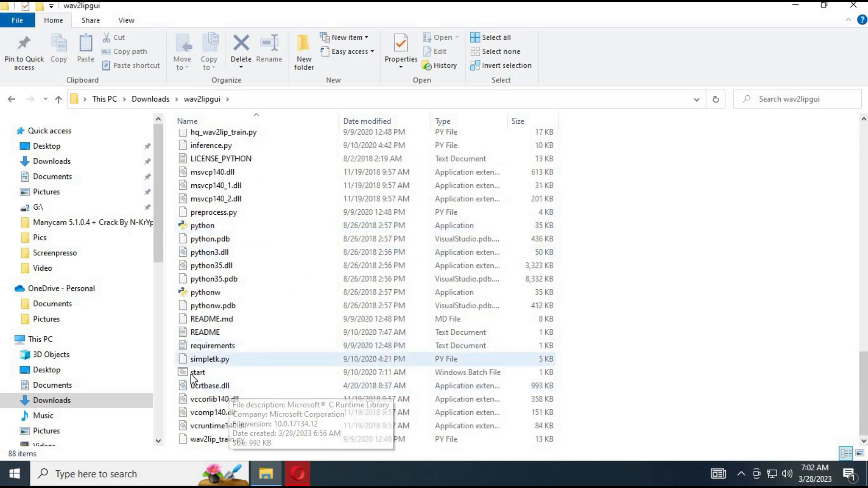
double_click(198, 372)
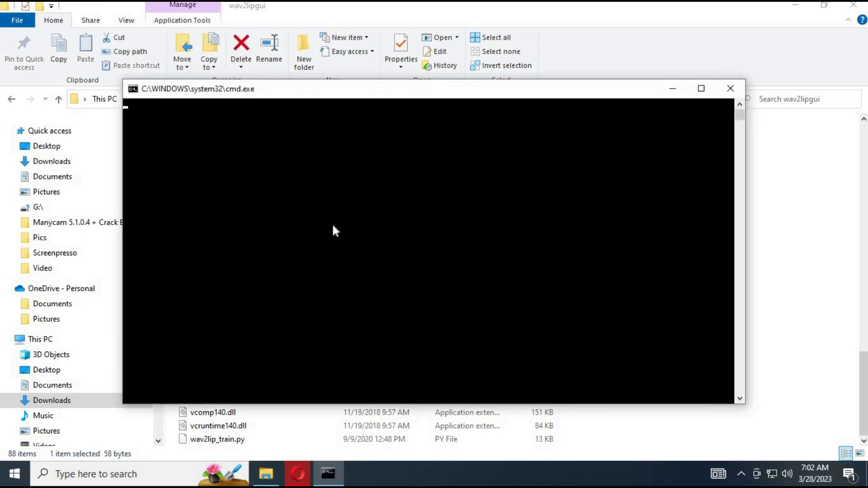
mouse_move(739, 49)
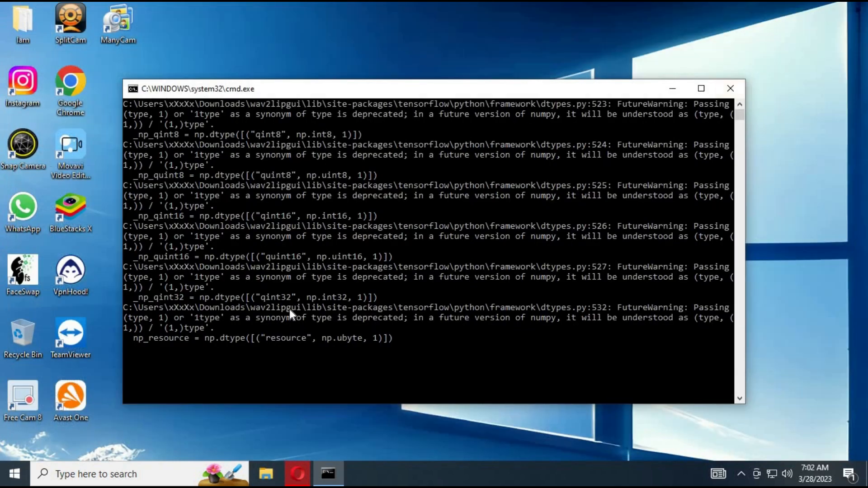
mouse_move(280, 351)
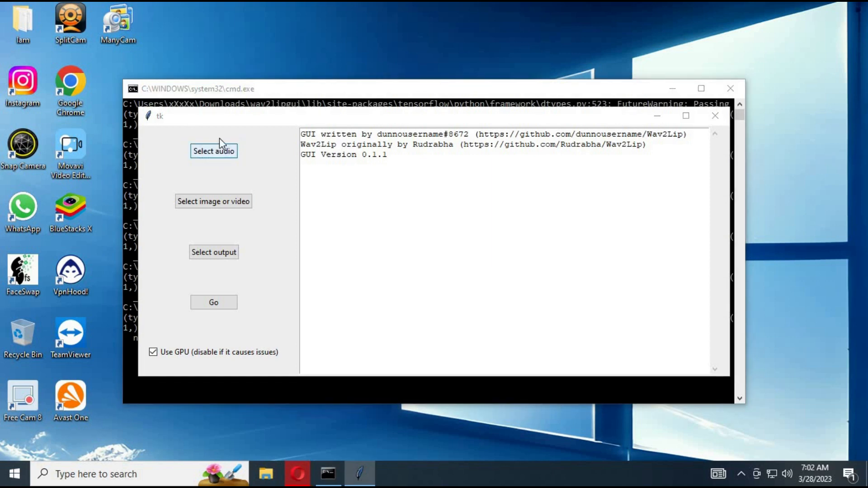
- Set New 2.wav as the audio file to lip-sync
click(213, 151)
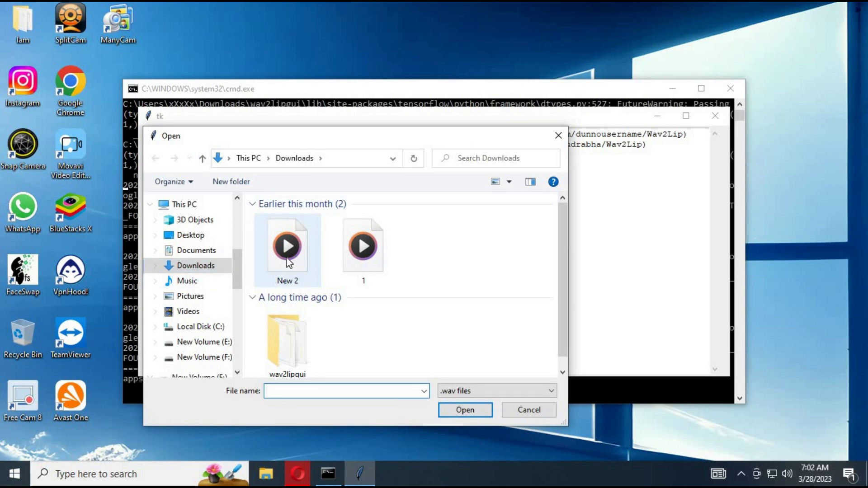
mouse_move(297, 250)
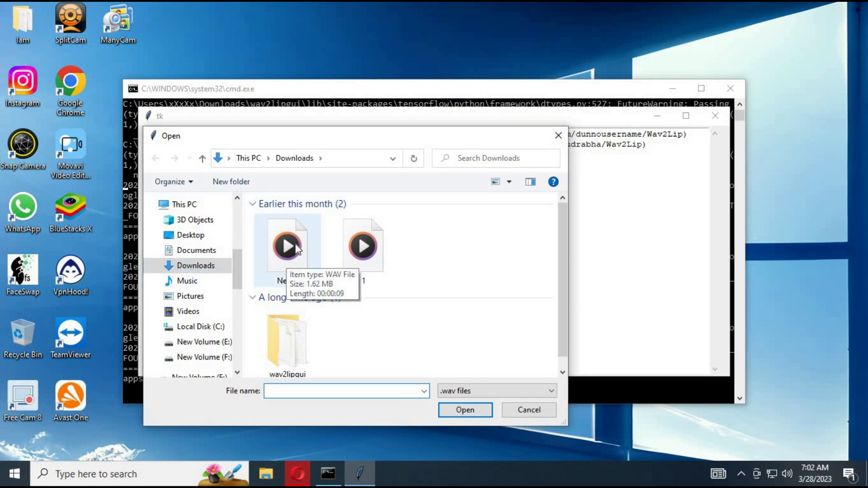
click(465, 410)
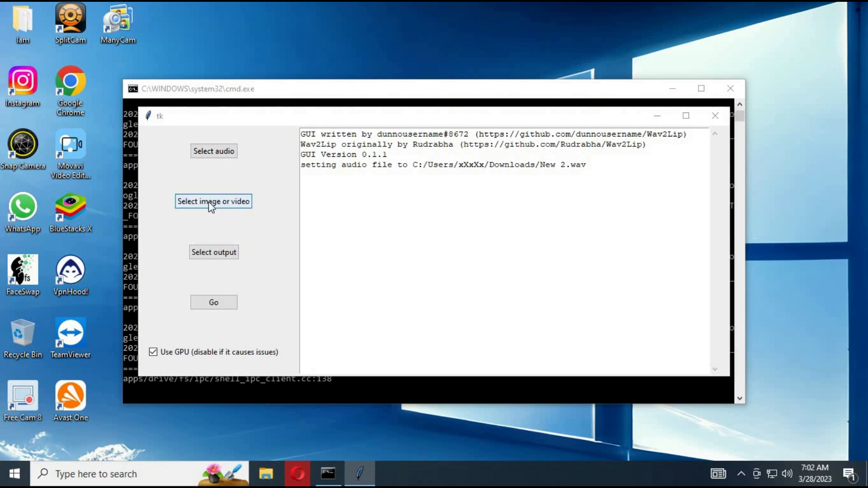
- Set the Pictures portrait 2023-02-04_23h15_16.png as the input image
click(213, 201)
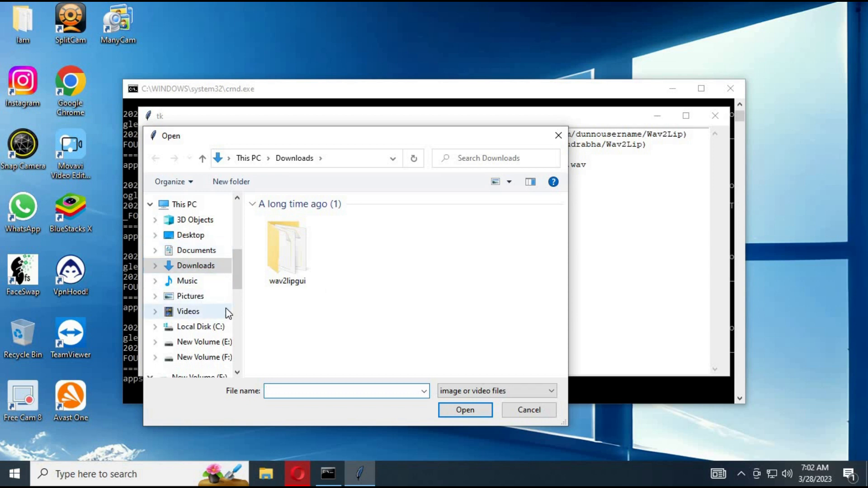
mouse_move(197, 300)
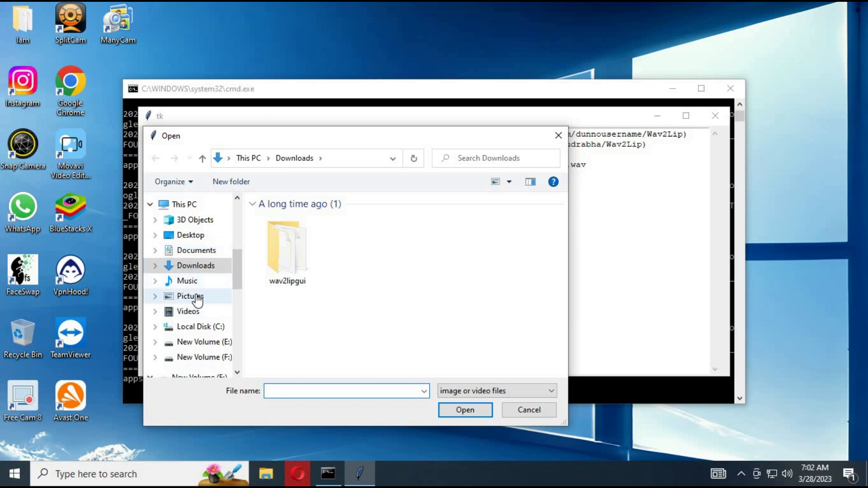
click(189, 296)
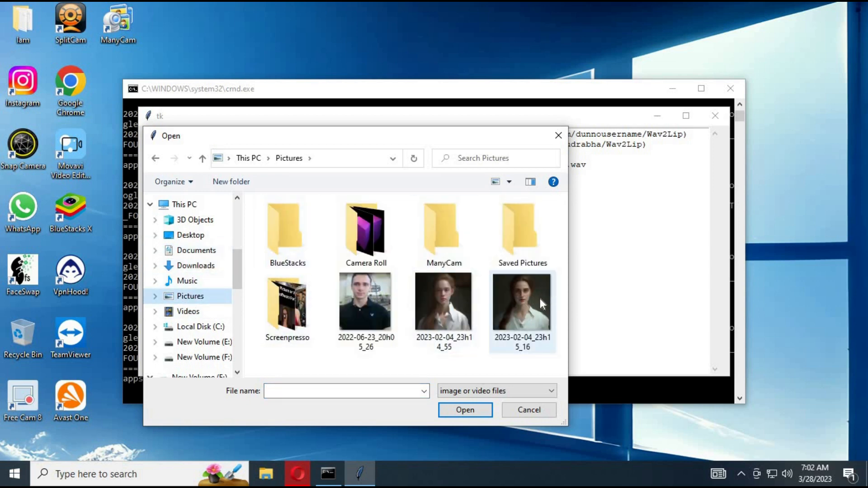
click(465, 410)
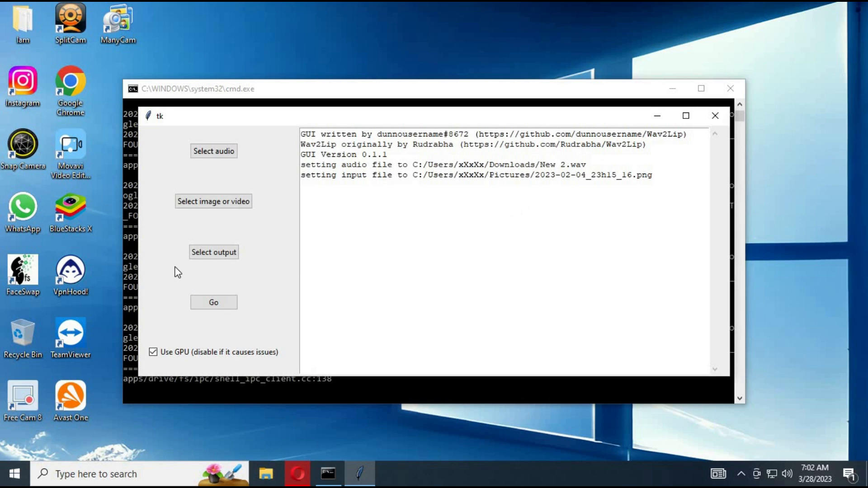
- Save the output as result.mp4 in Downloads and start generating the lip-synced video with Go
click(213, 253)
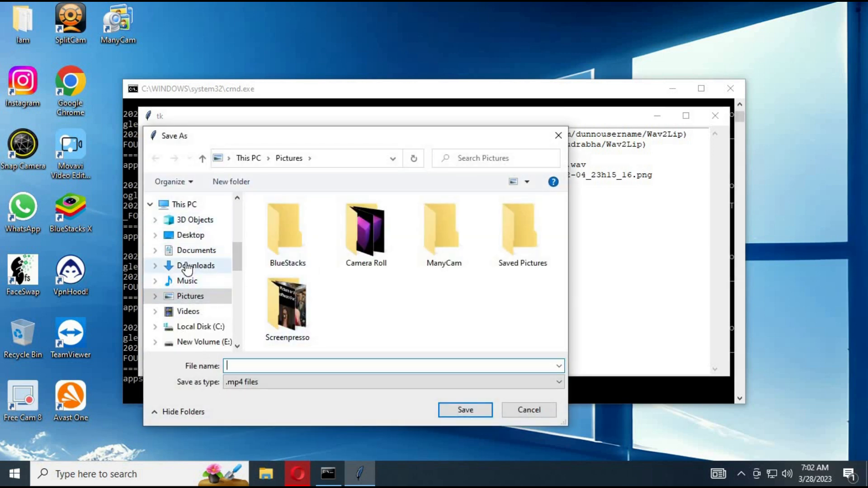
click(194, 265)
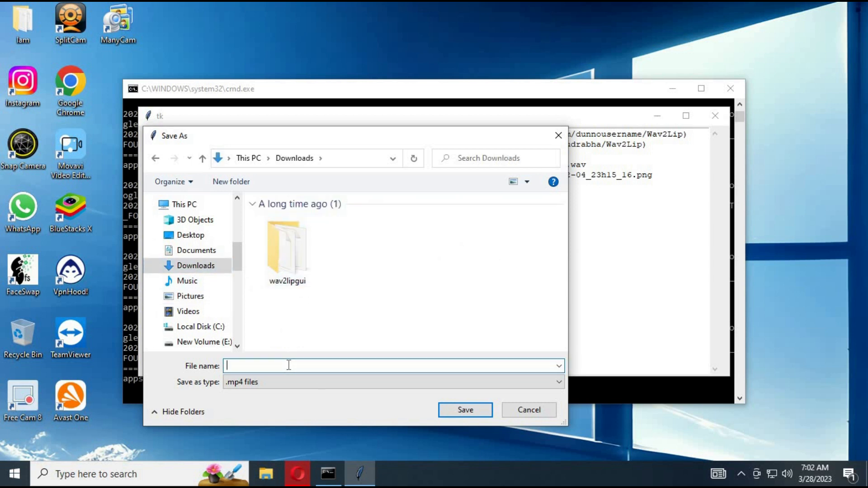
text(resul)
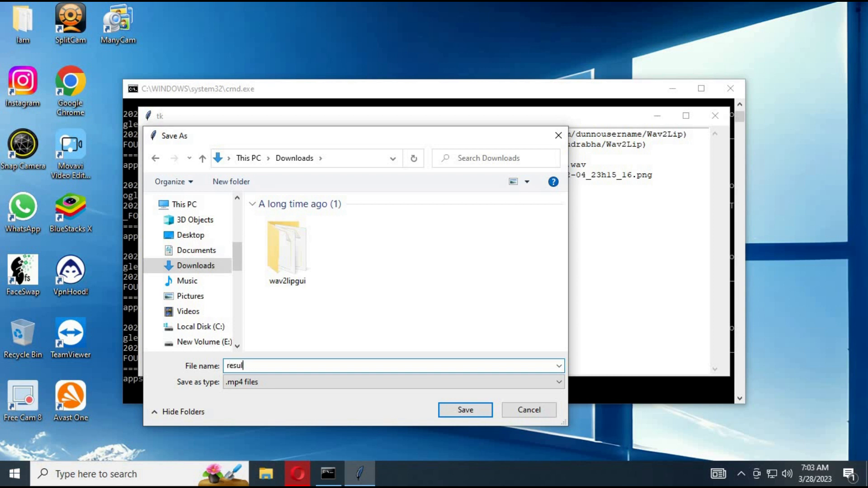
text(t)
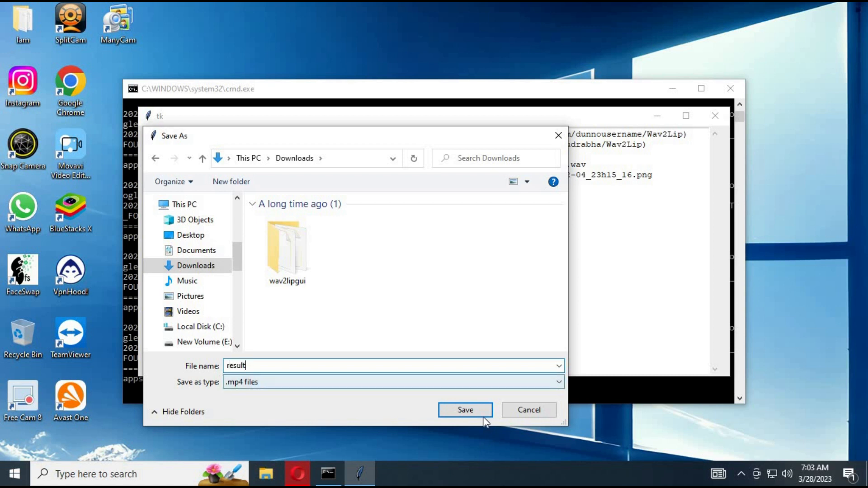
click(465, 410)
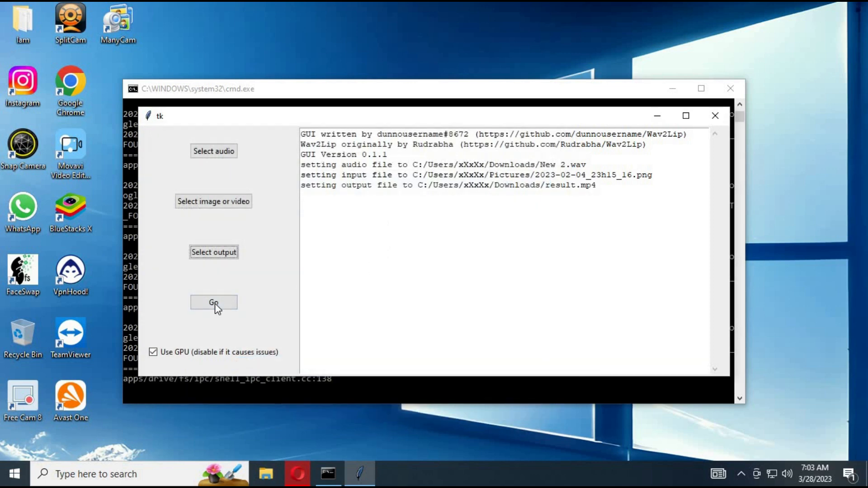
click(214, 303)
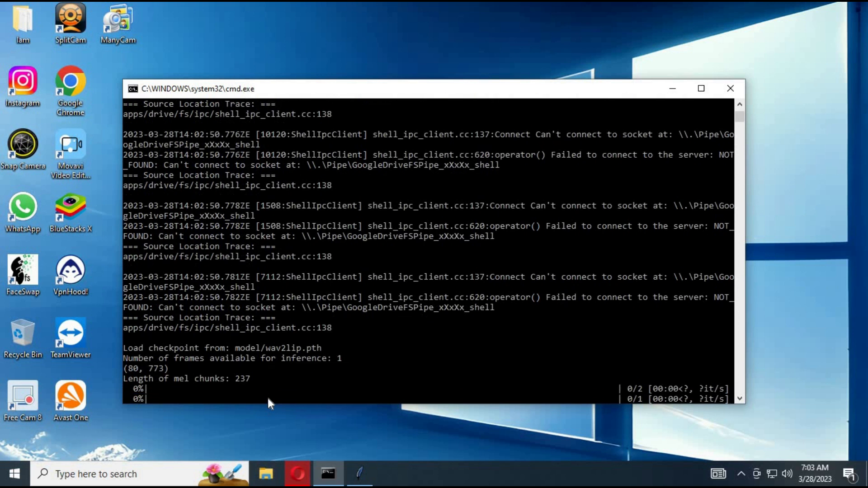
mouse_move(259, 393)
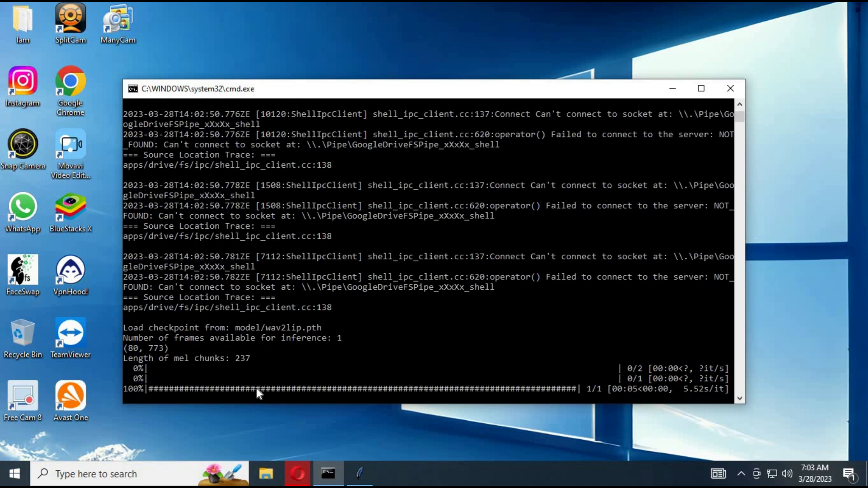
mouse_move(296, 409)
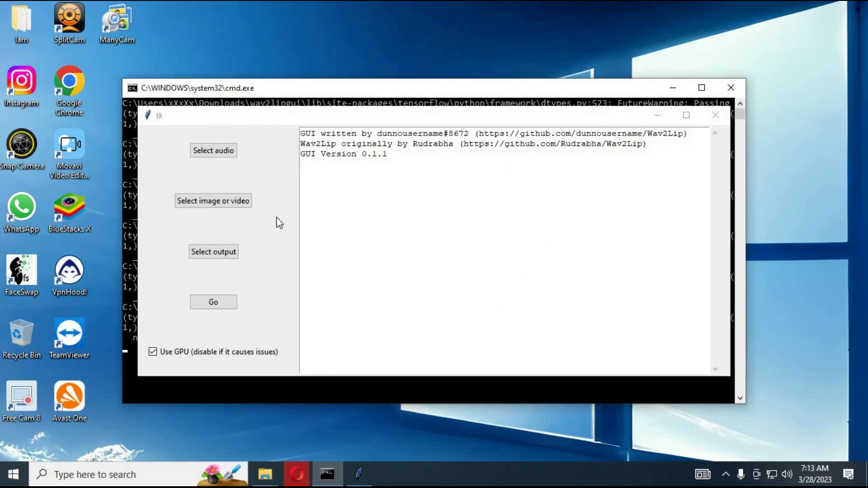
mouse_move(715, 115)
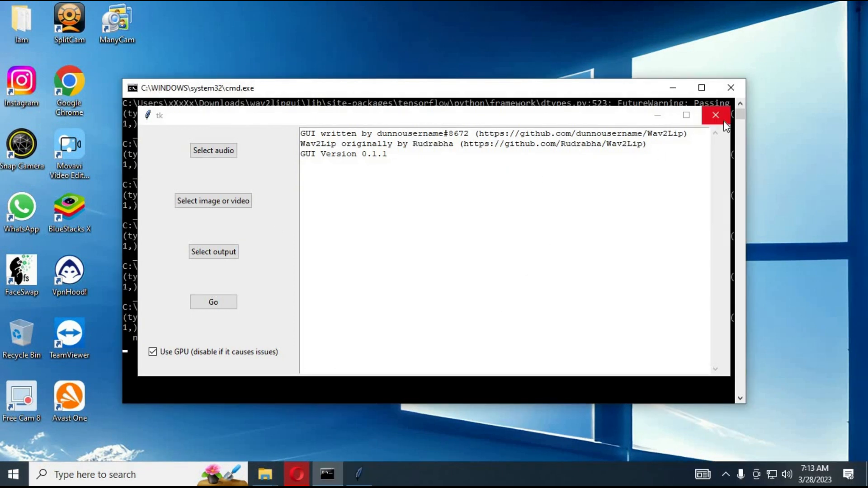
mouse_move(715, 116)
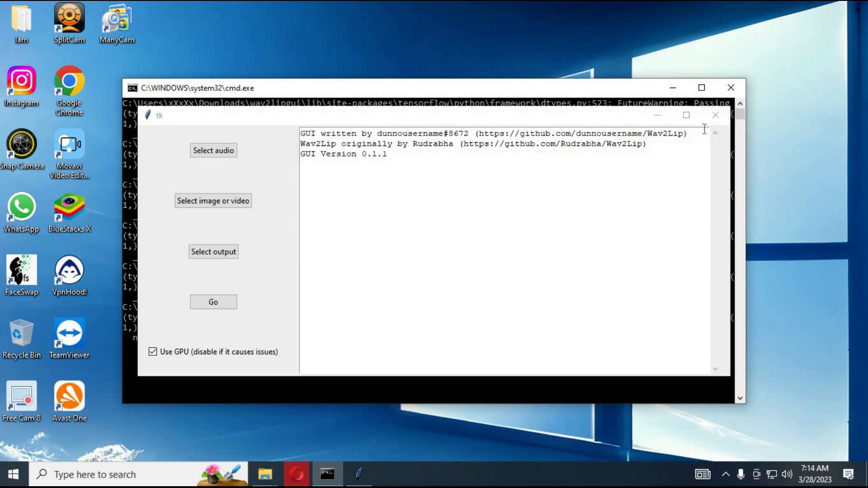
- Close the Wav2Lip tk window and its cmd.exe console
click(715, 114)
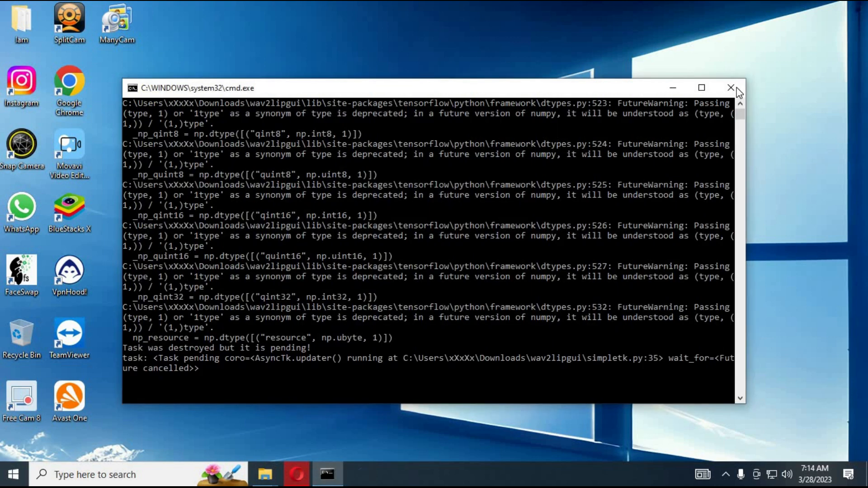
click(728, 88)
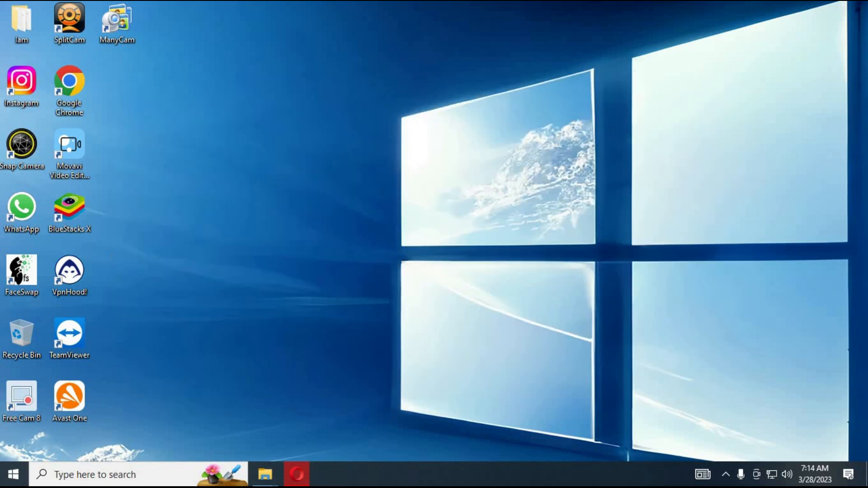
mouse_move(265, 474)
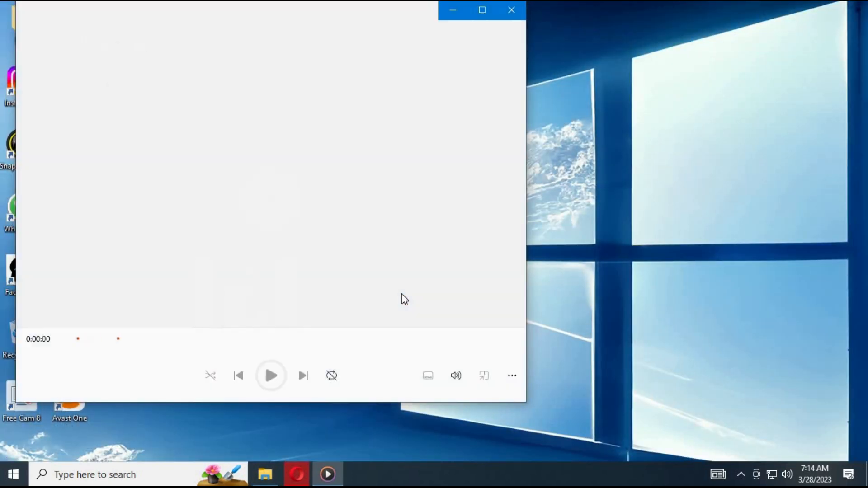
- Play result.mp4, the lip-synced portrait clip, in Media Player
click(271, 376)
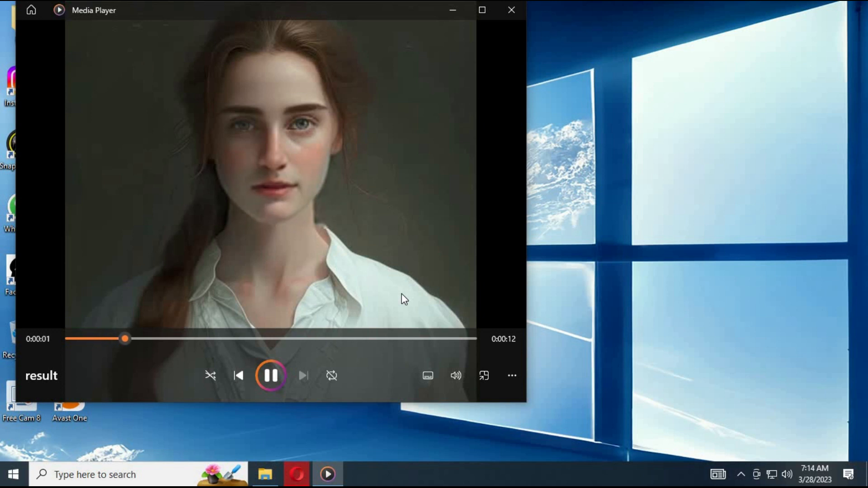